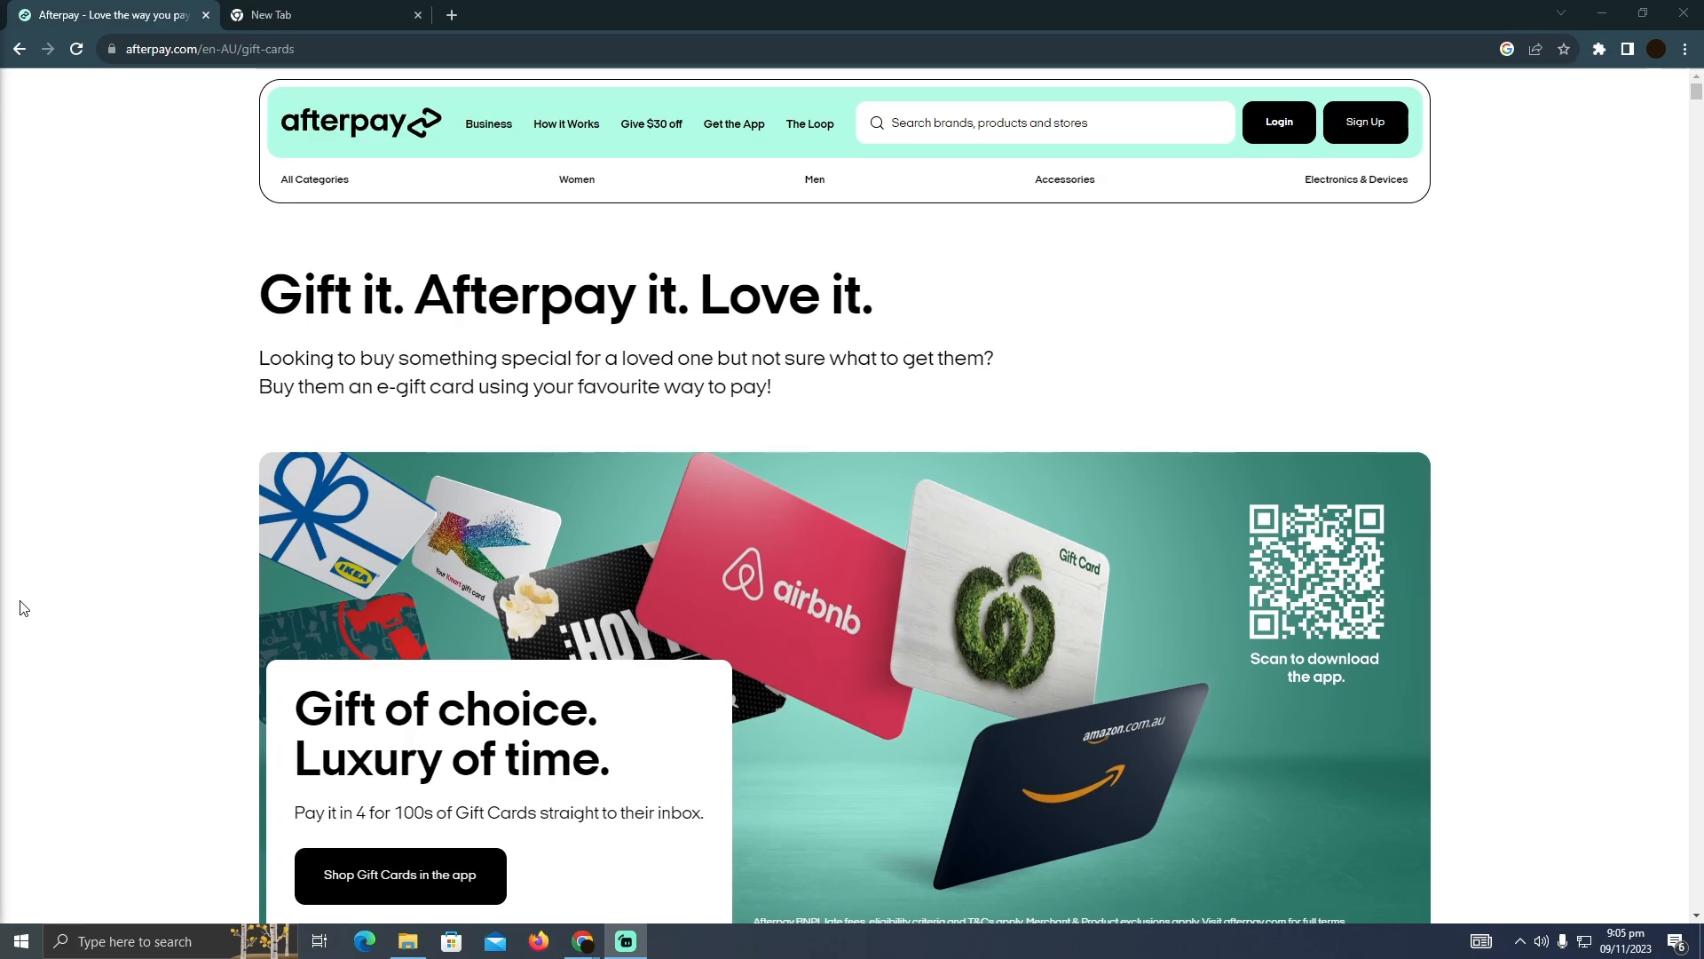
scroll(down, 3)
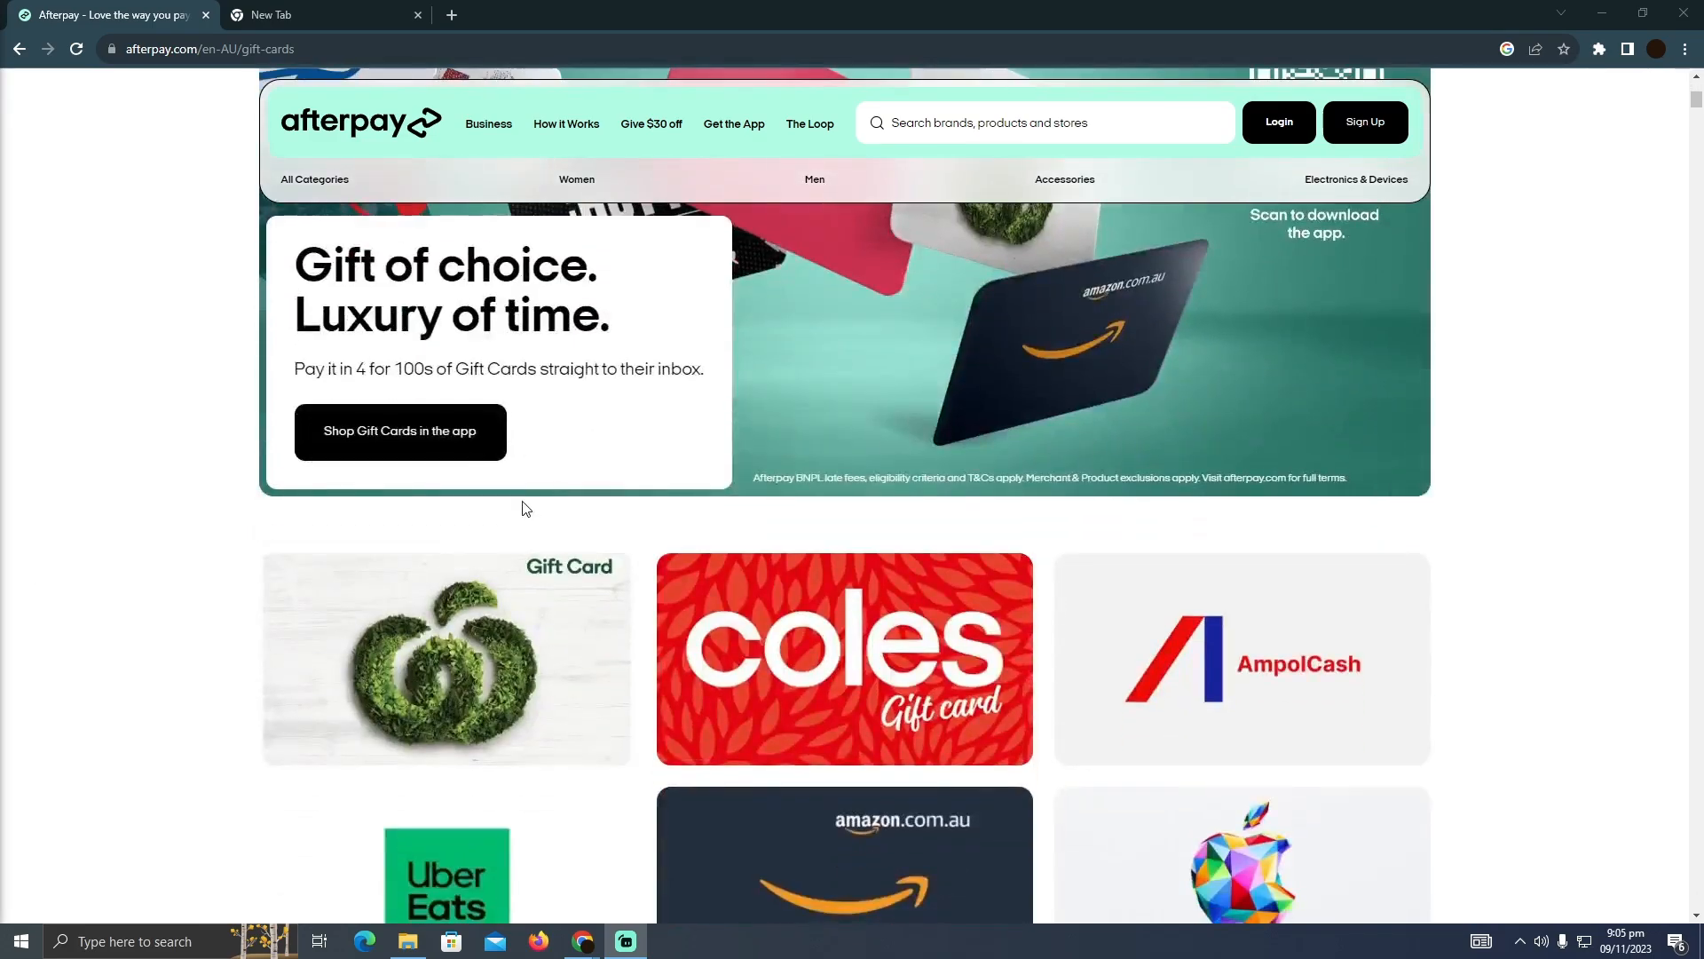
scroll(down, 3)
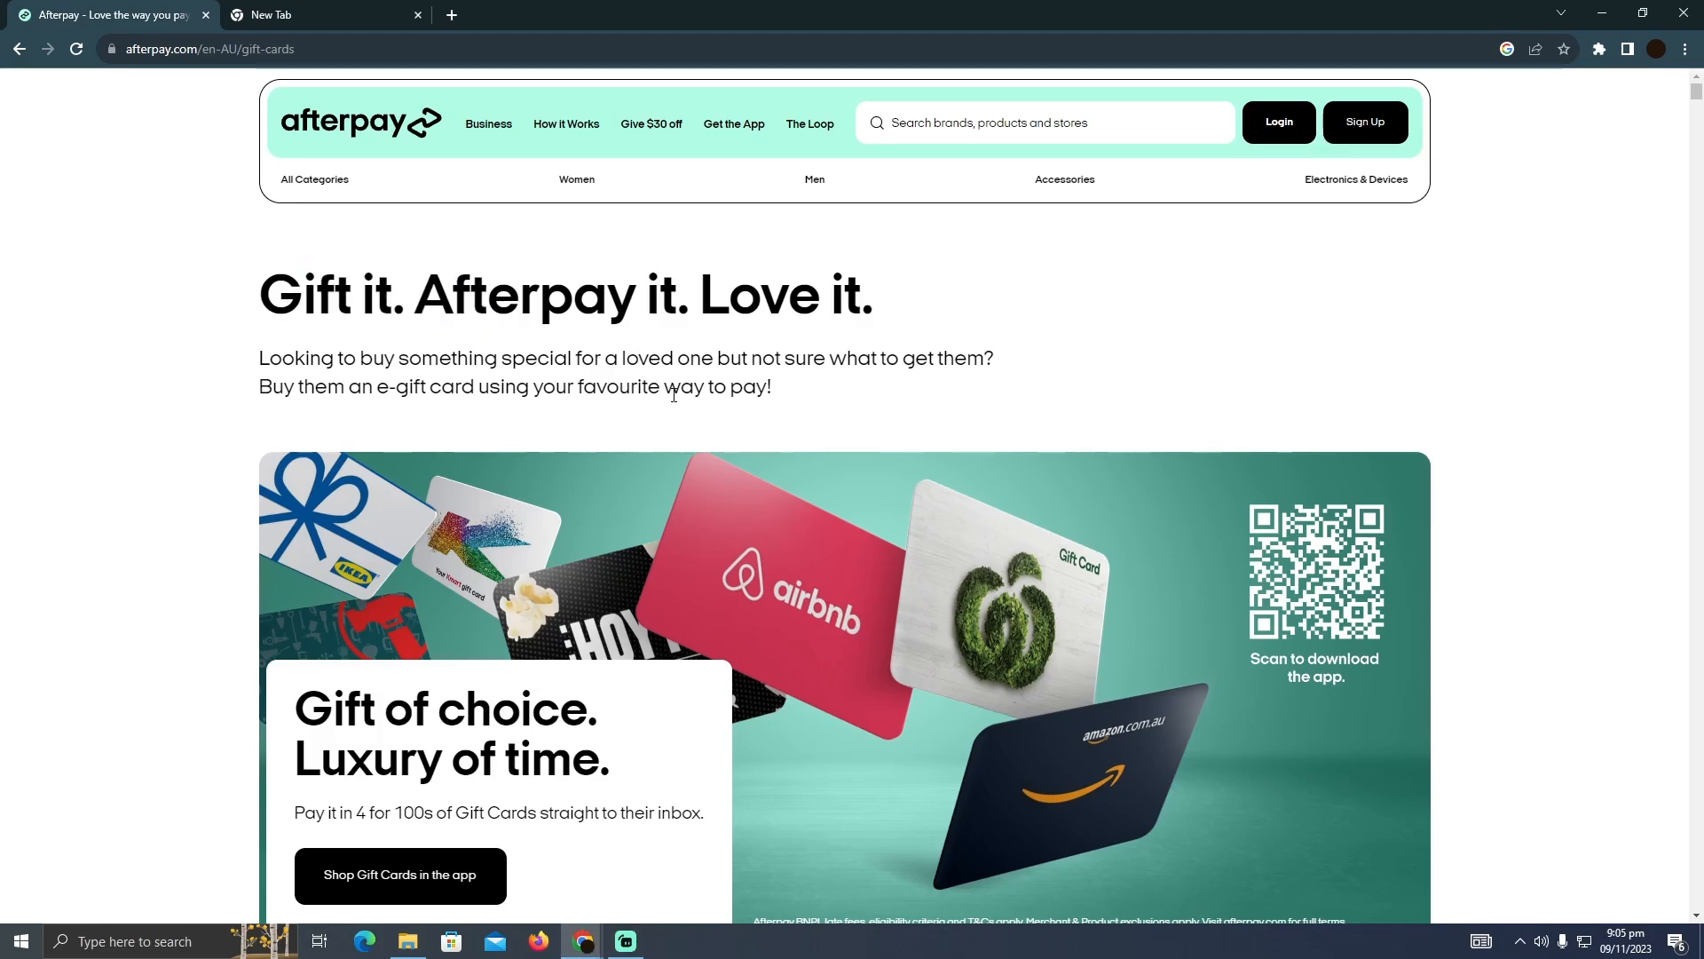
scroll(down, 3)
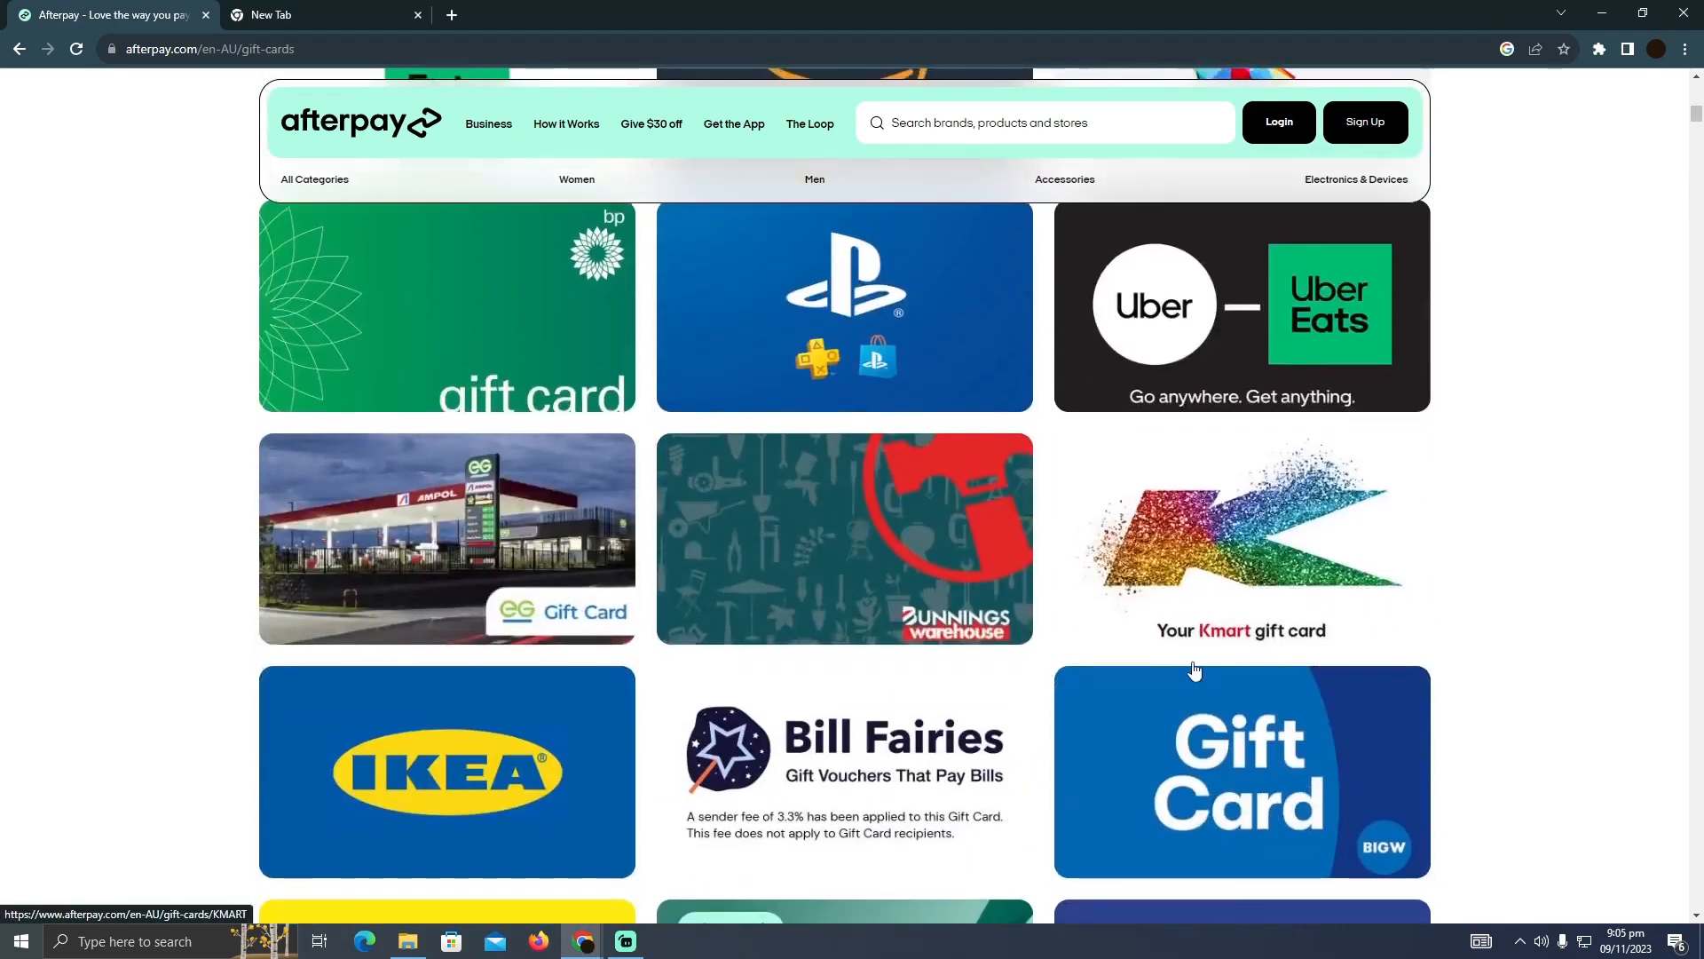
scroll(down, 3)
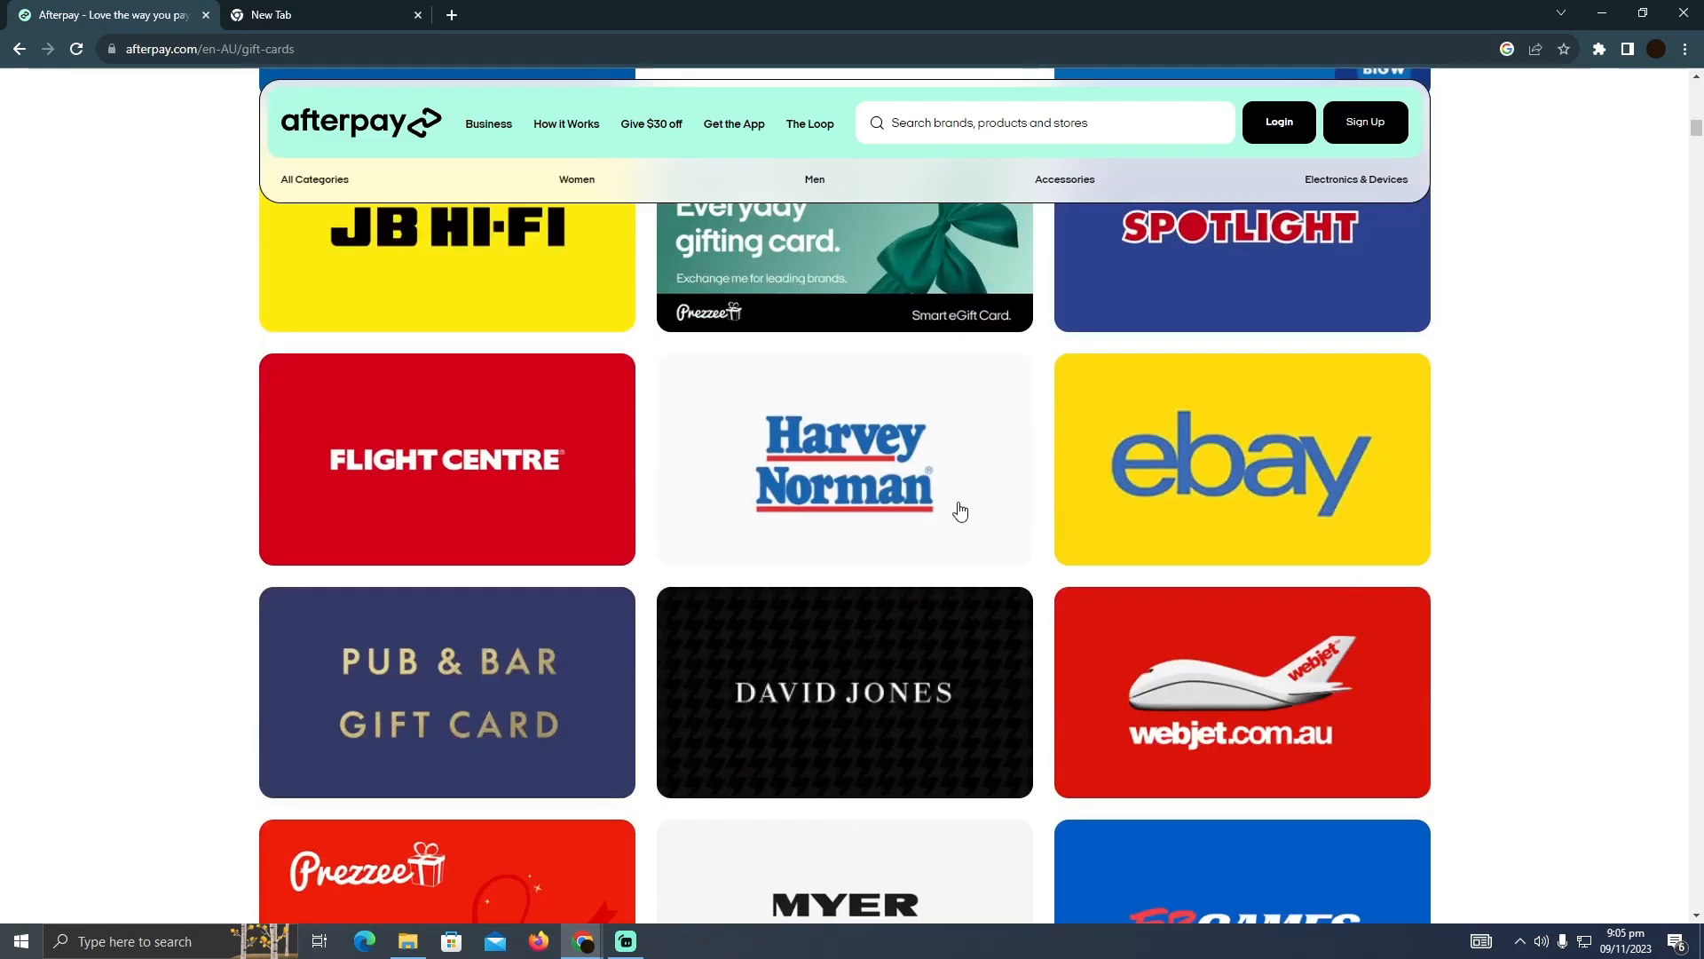
scroll(down, 3)
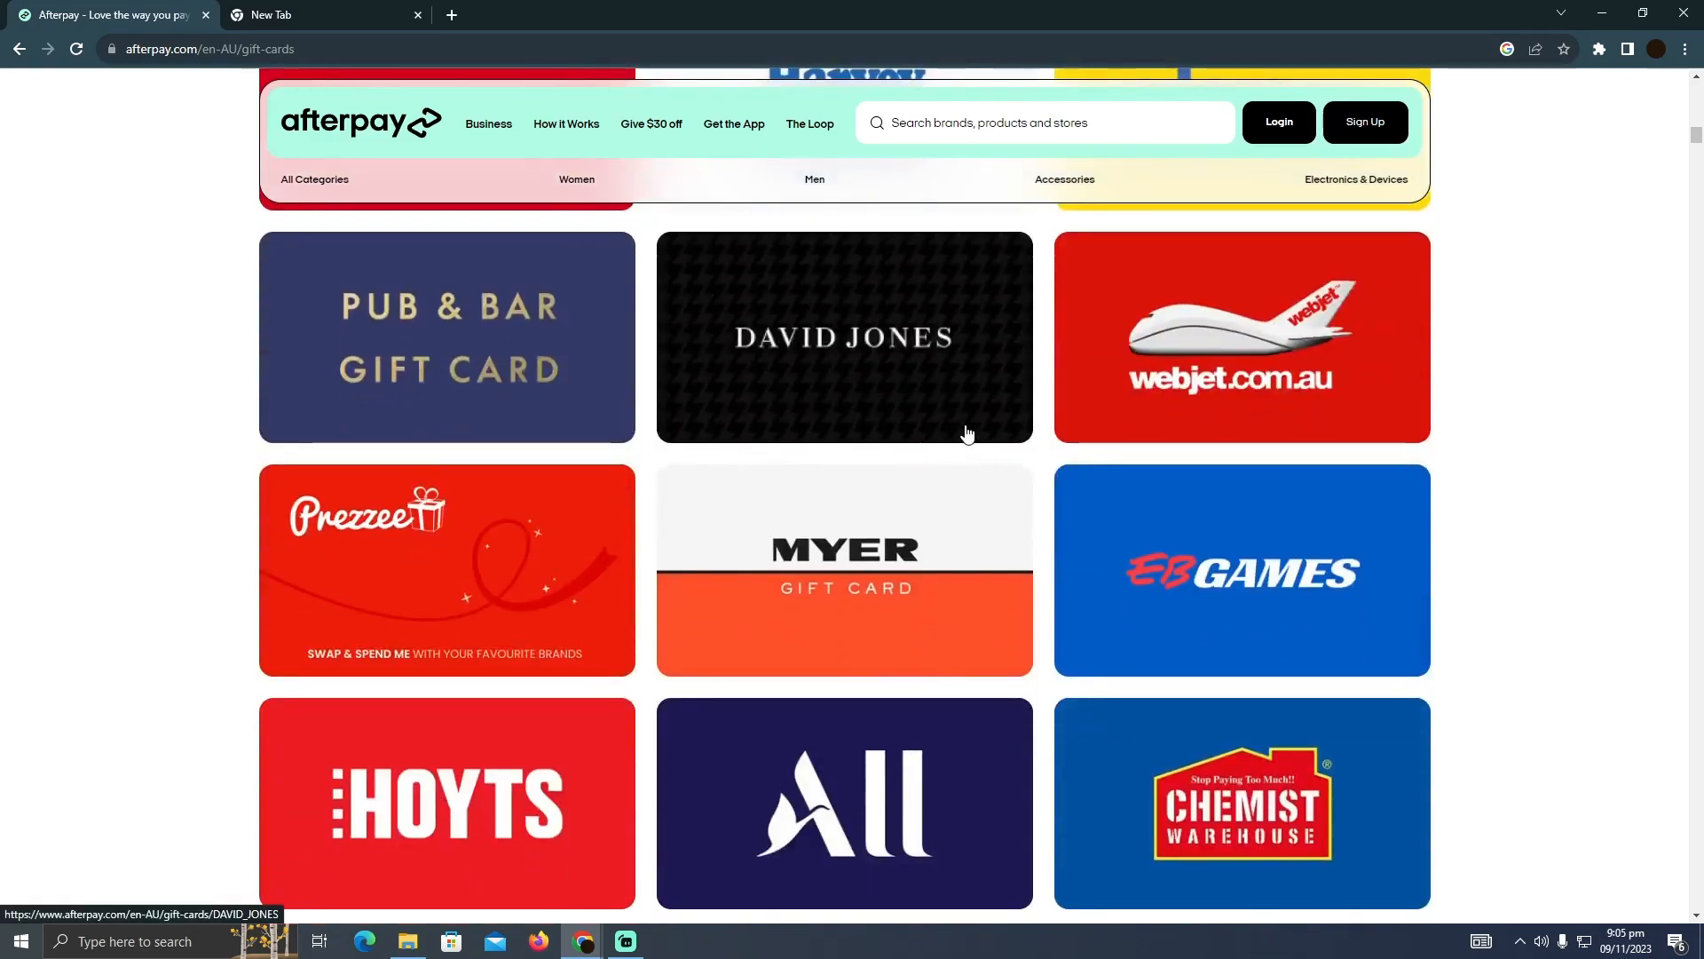
mouse_move(953, 430)
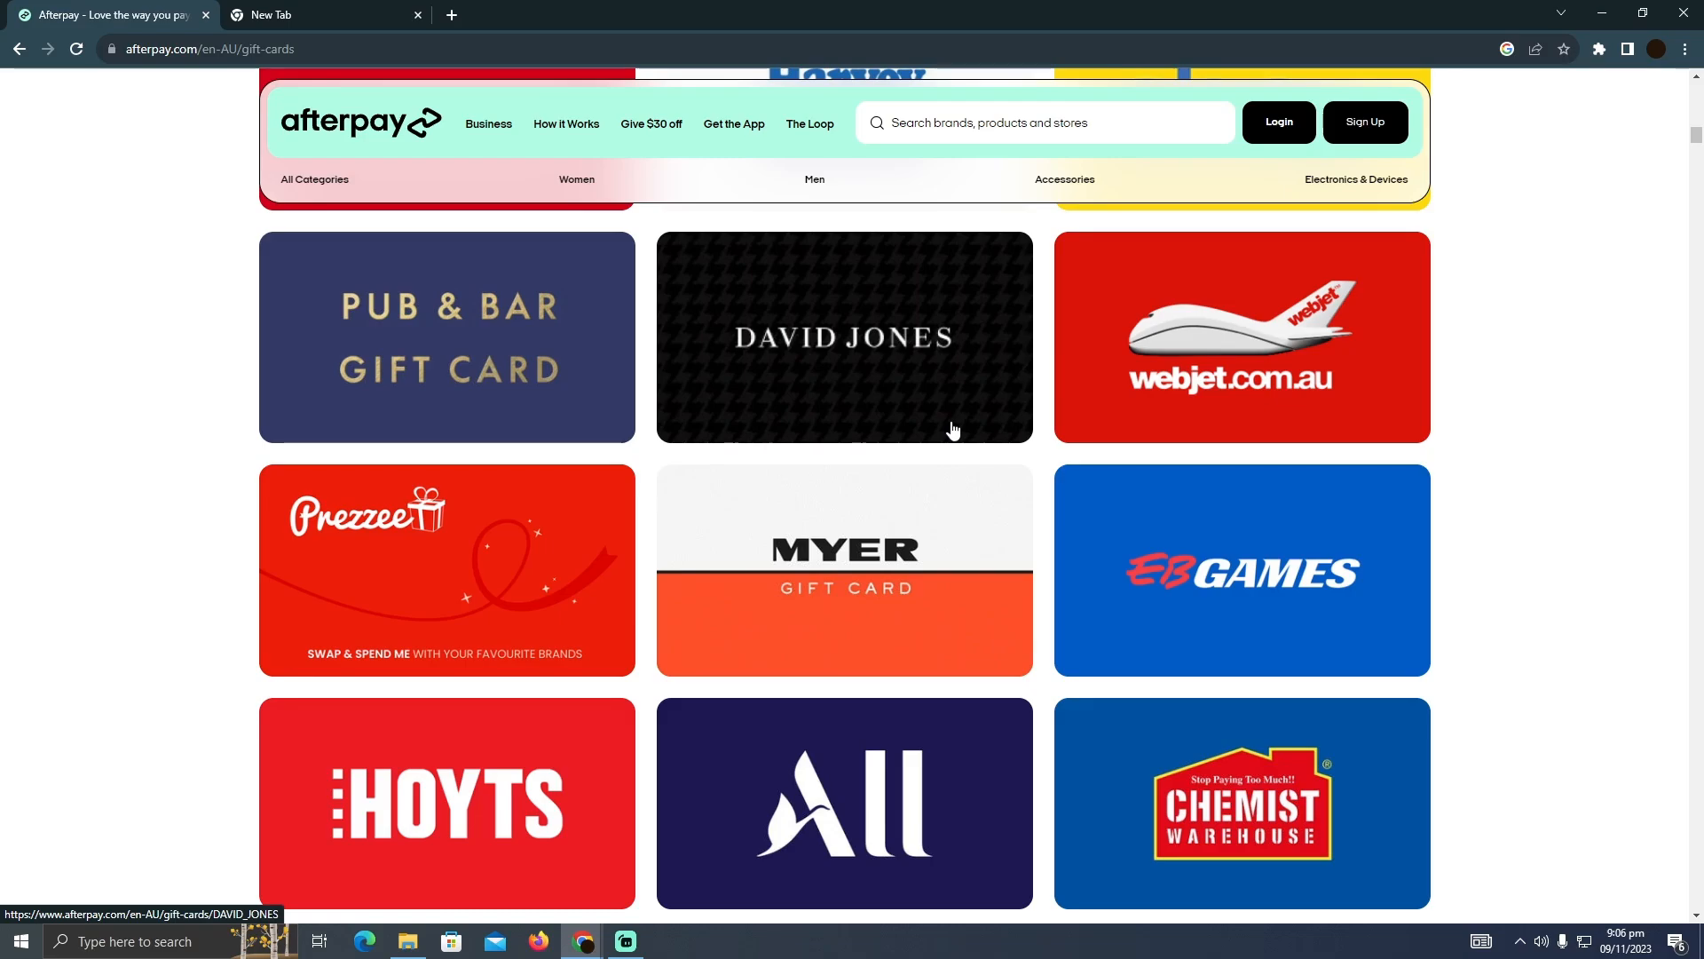
scroll(down, 3)
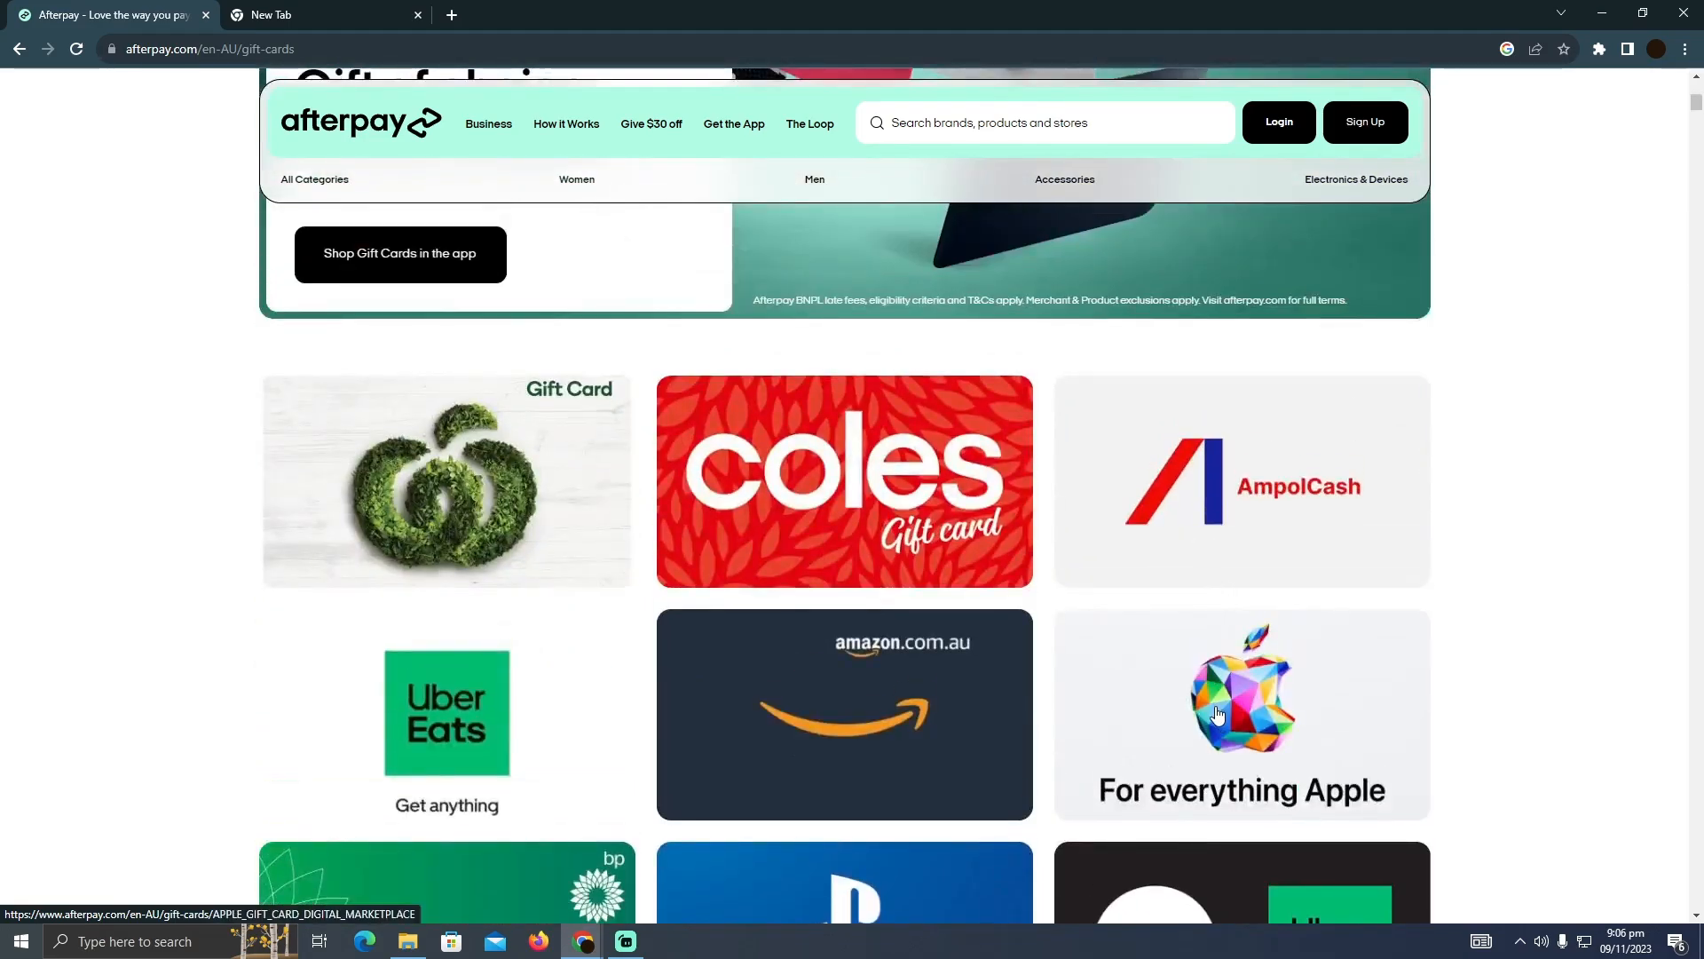
mouse_move(767, 527)
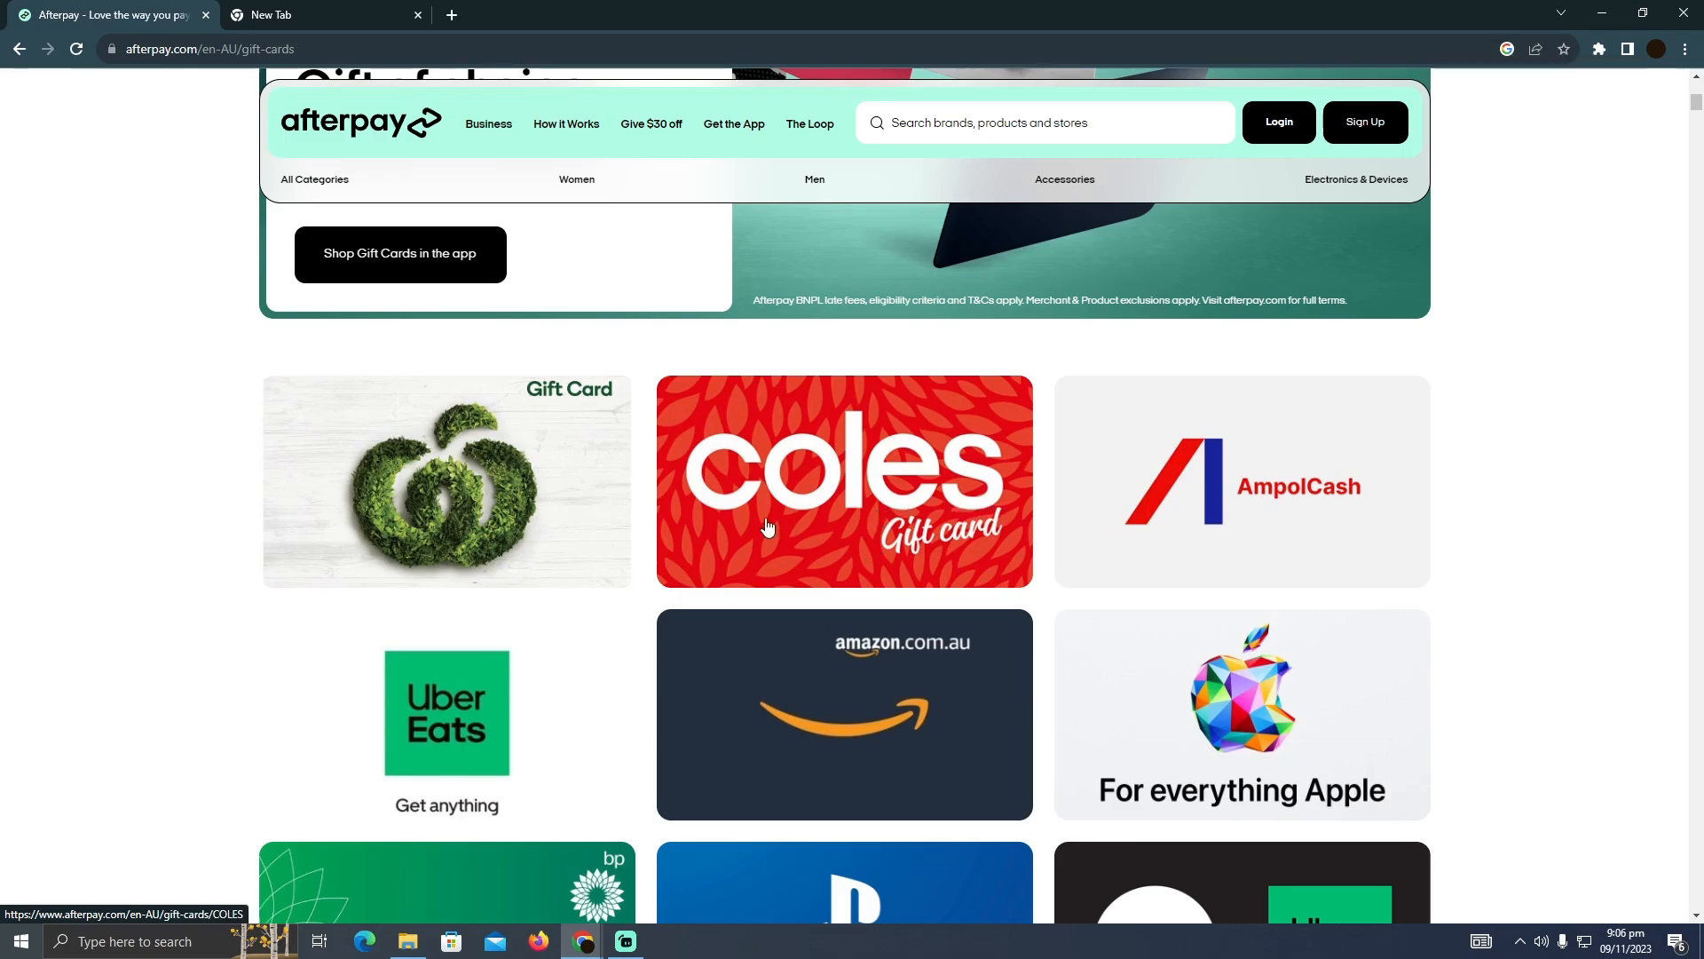
scroll(down, 3)
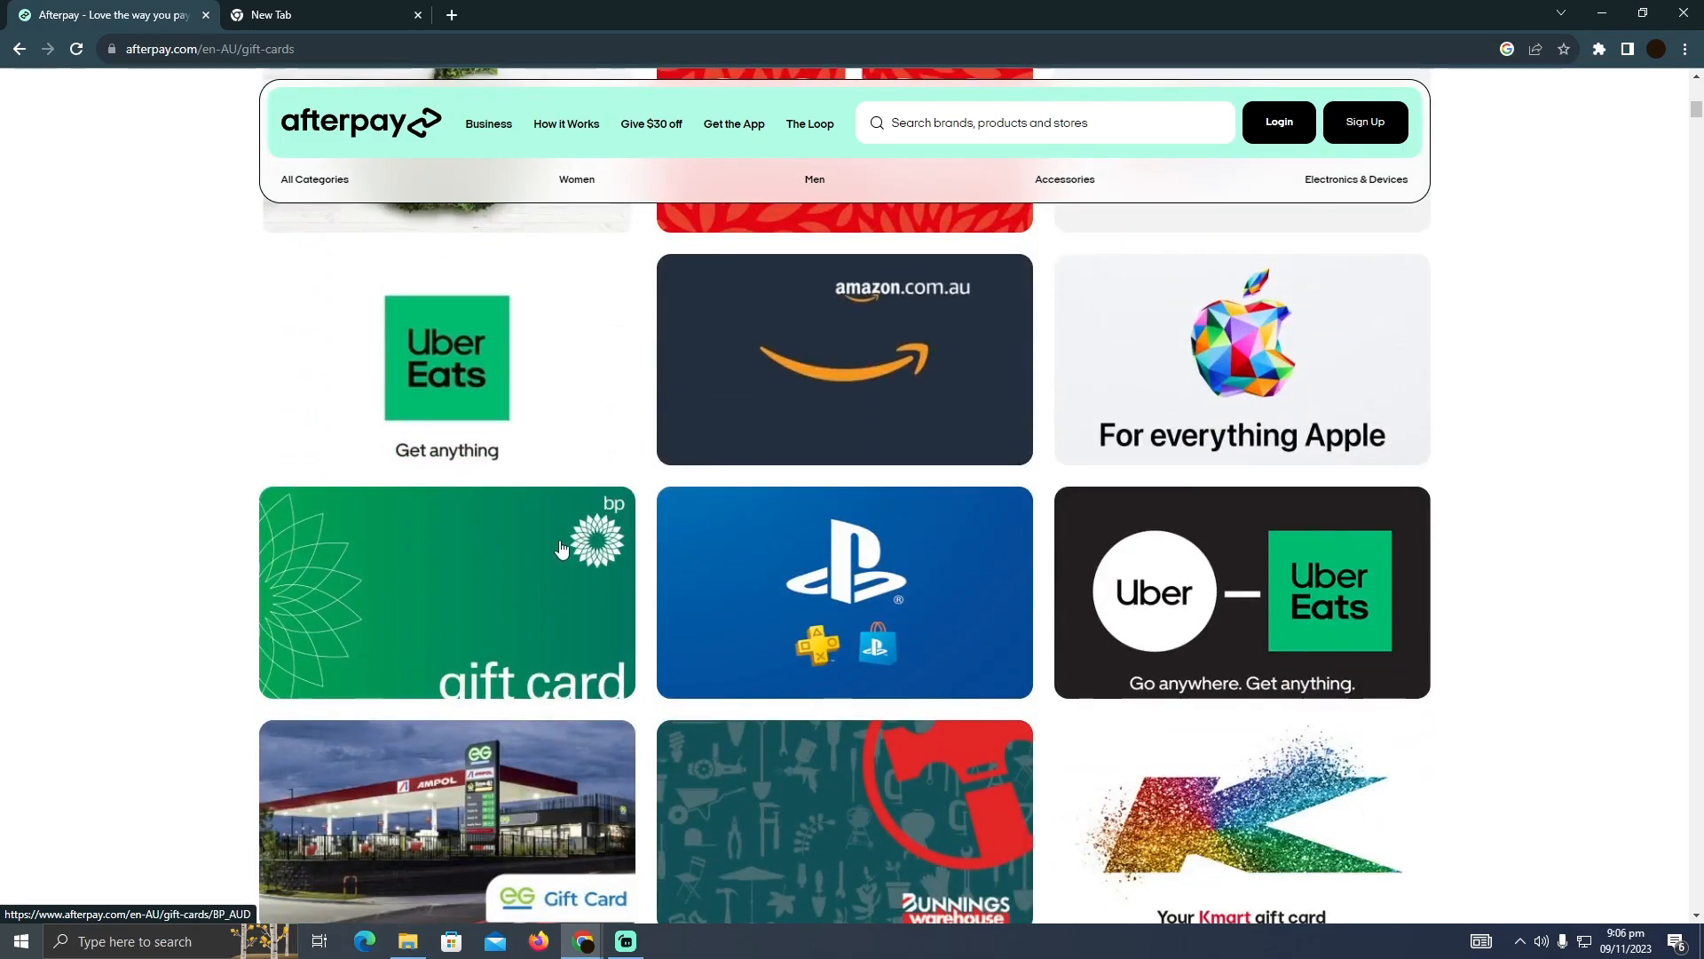
scroll(down, 3)
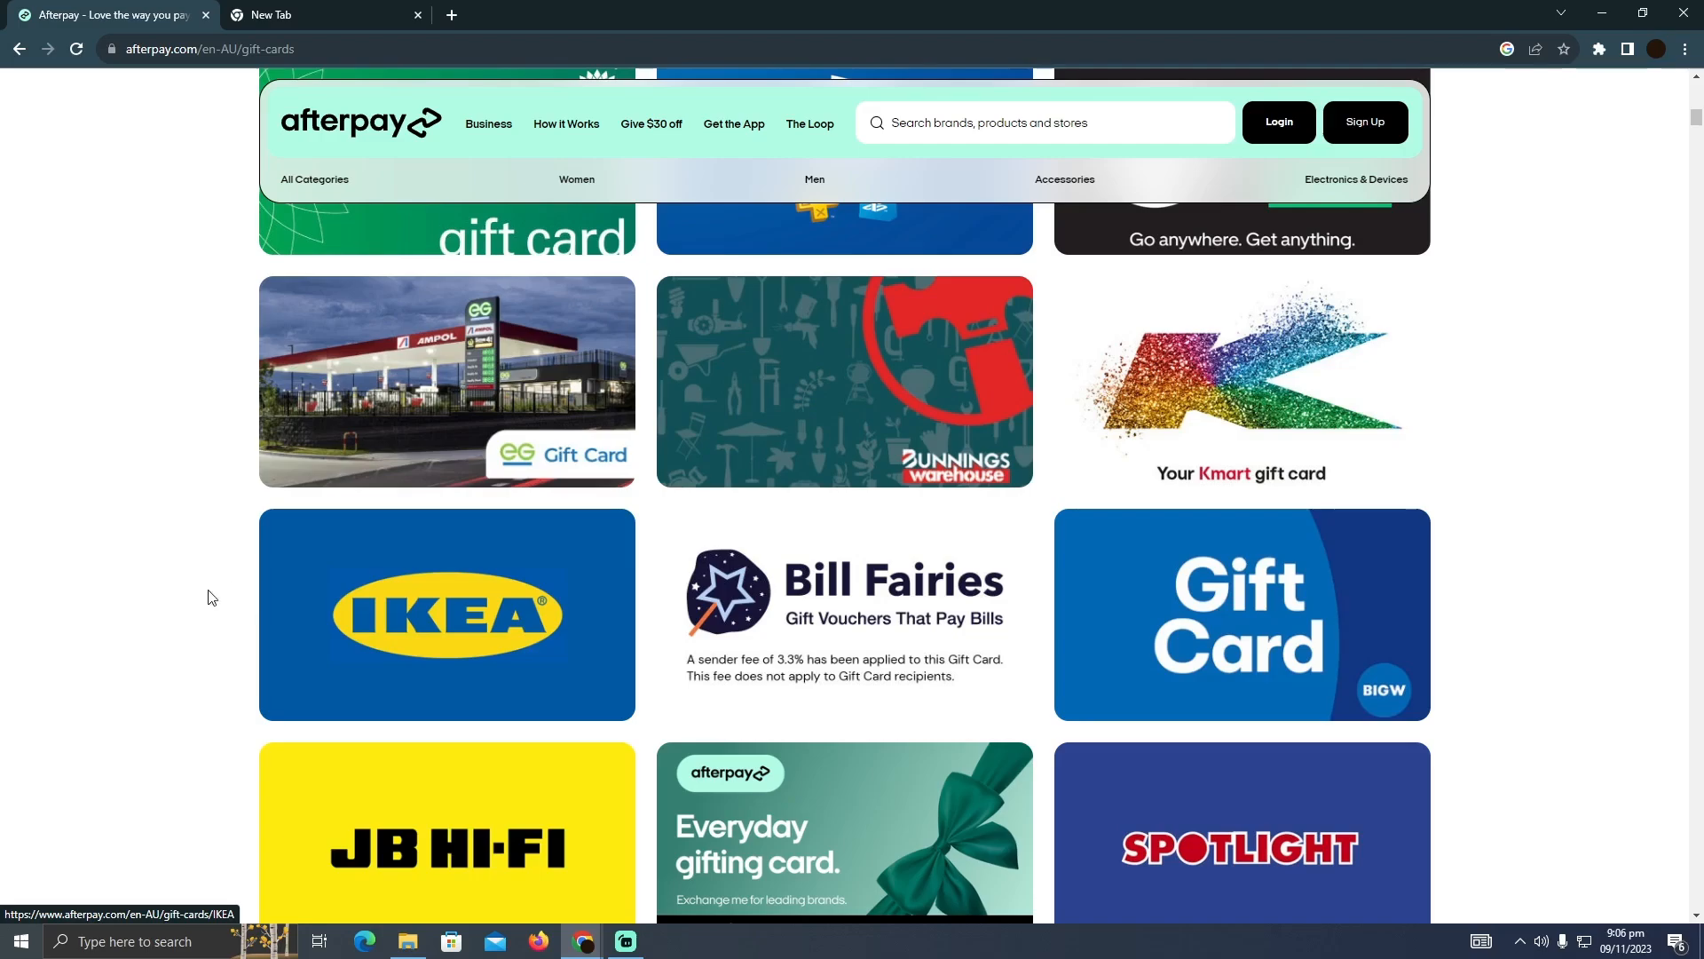